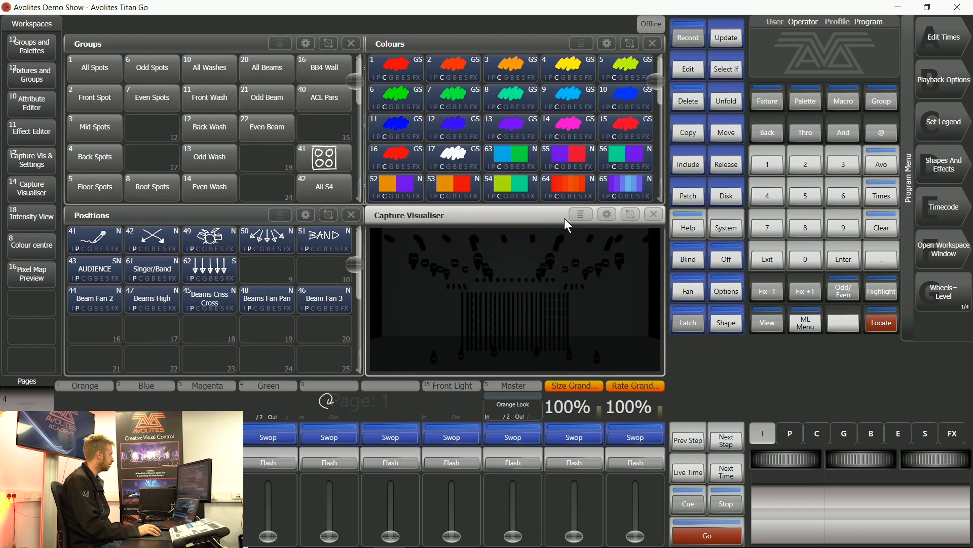
{"action": "mouse_move", "coordinate": [198, 56]}
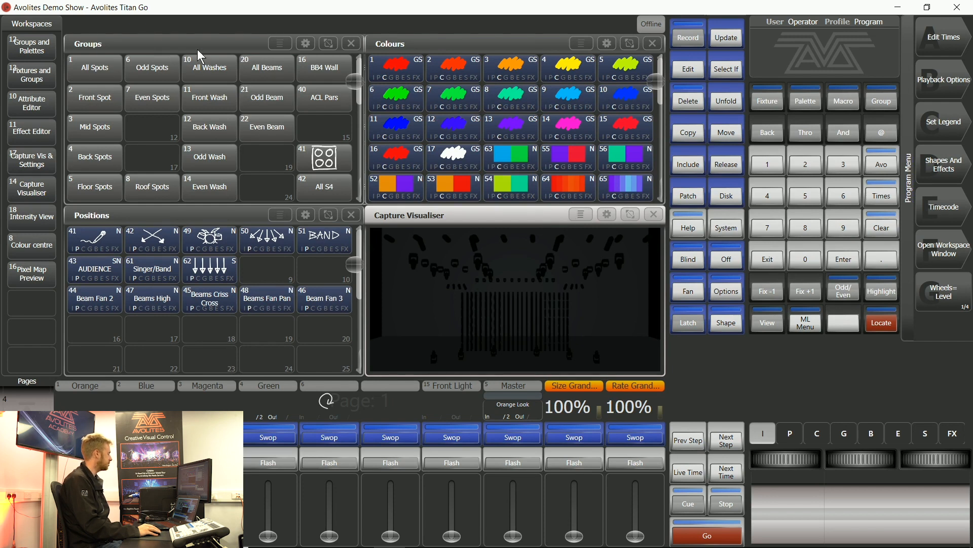
{"action": "mouse_move", "coordinate": [198, 58]}
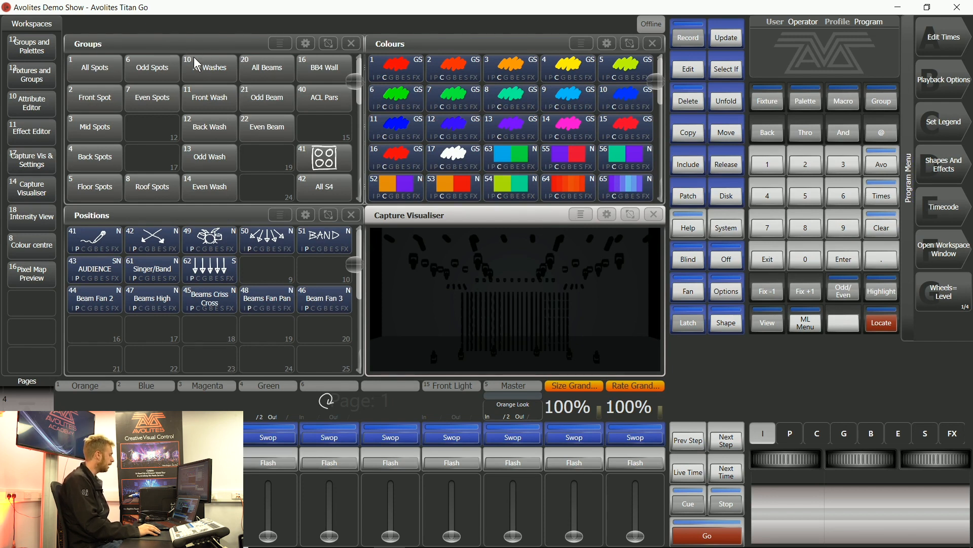
{"action": "mouse_move", "coordinate": [188, 74]}
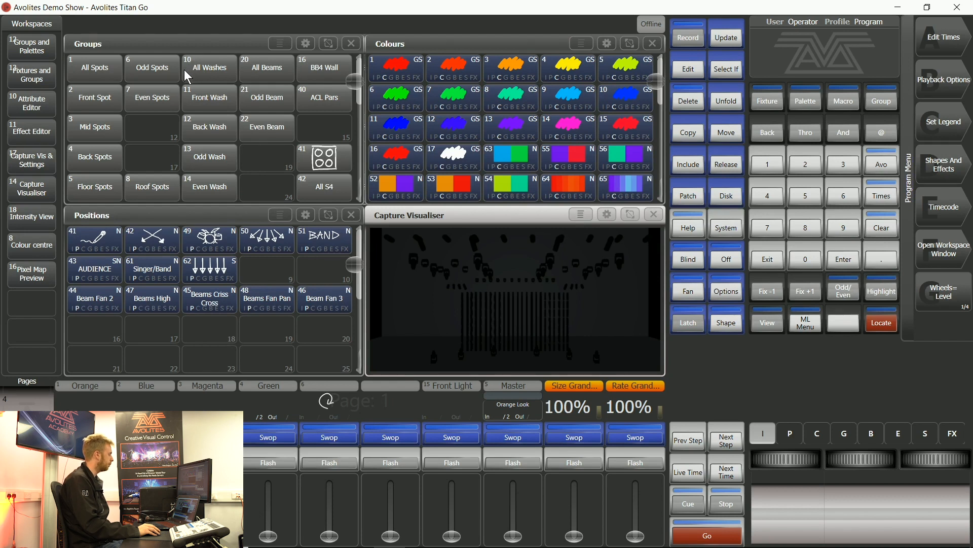
{"action": "mouse_move", "coordinate": [185, 75]}
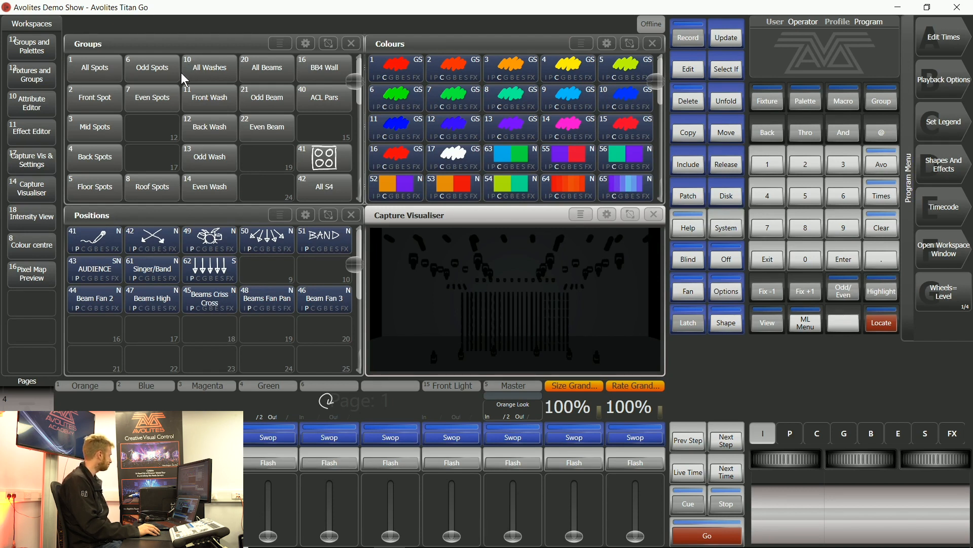
{"action": "mouse_move", "coordinate": [333, 99]}
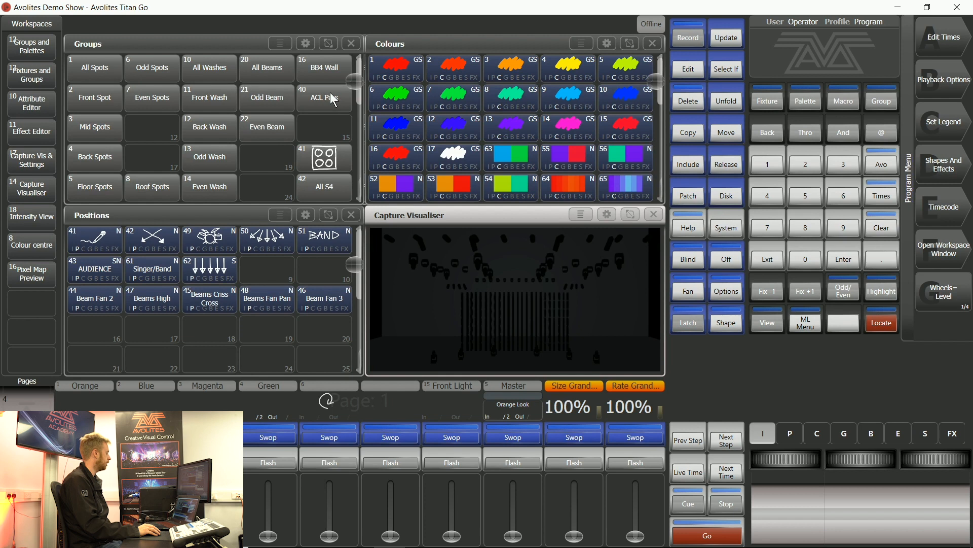
{"action": "mouse_move", "coordinate": [577, 189]}
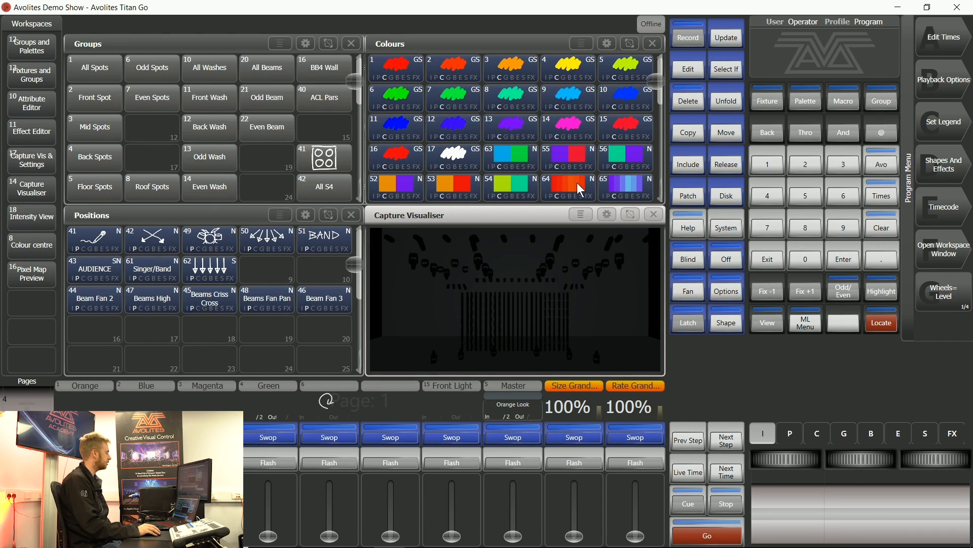
{"action": "mouse_move", "coordinate": [582, 196]}
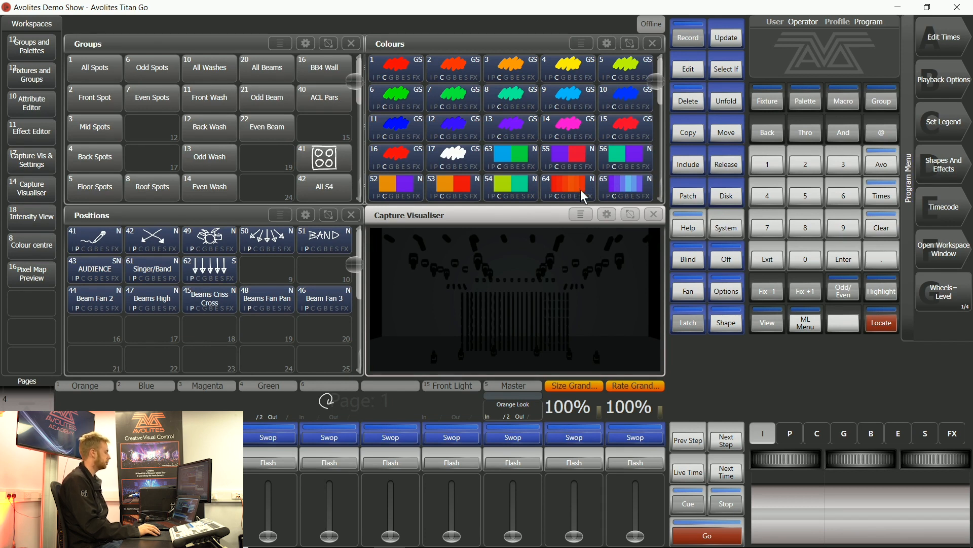
{"action": "mouse_move", "coordinate": [708, 206]}
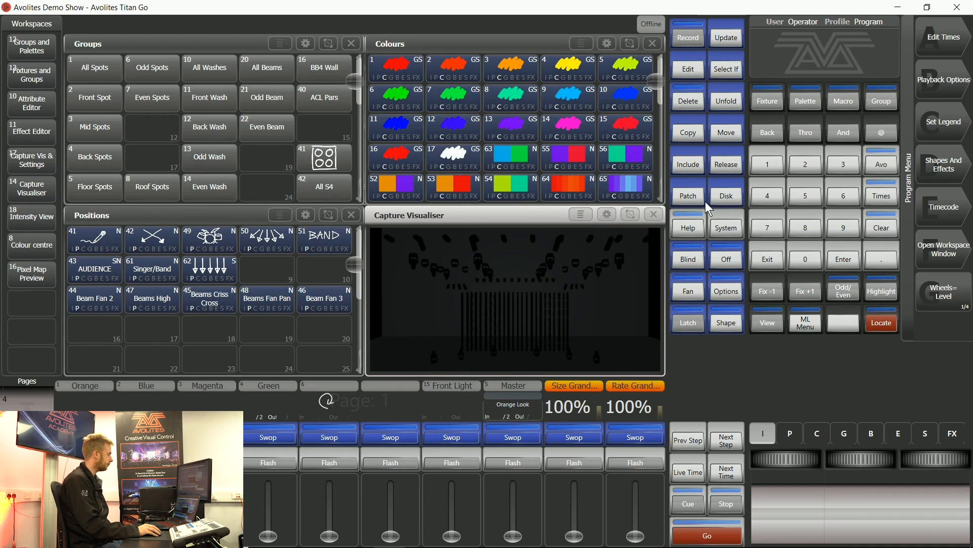
{"action": "mouse_move", "coordinate": [700, 211]}
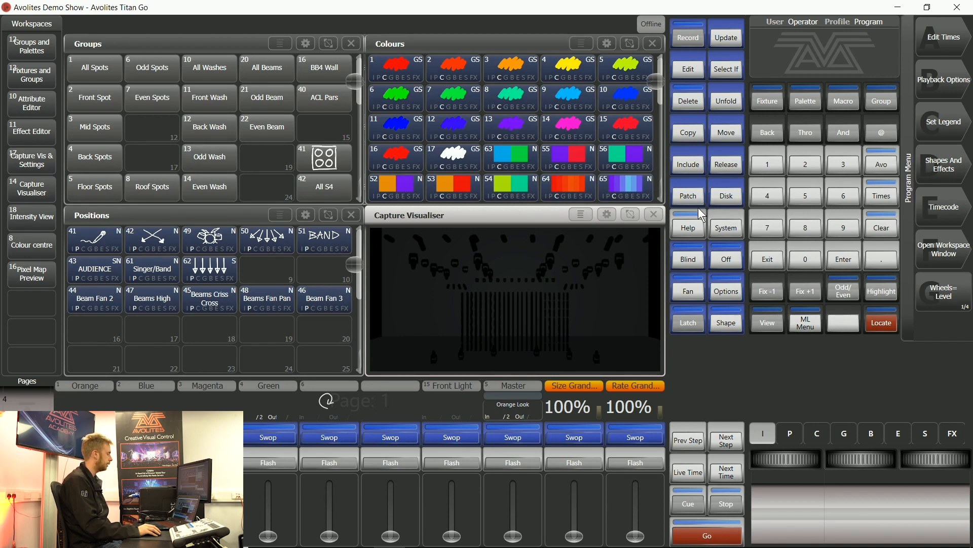
{"action": "mouse_move", "coordinate": [712, 229]}
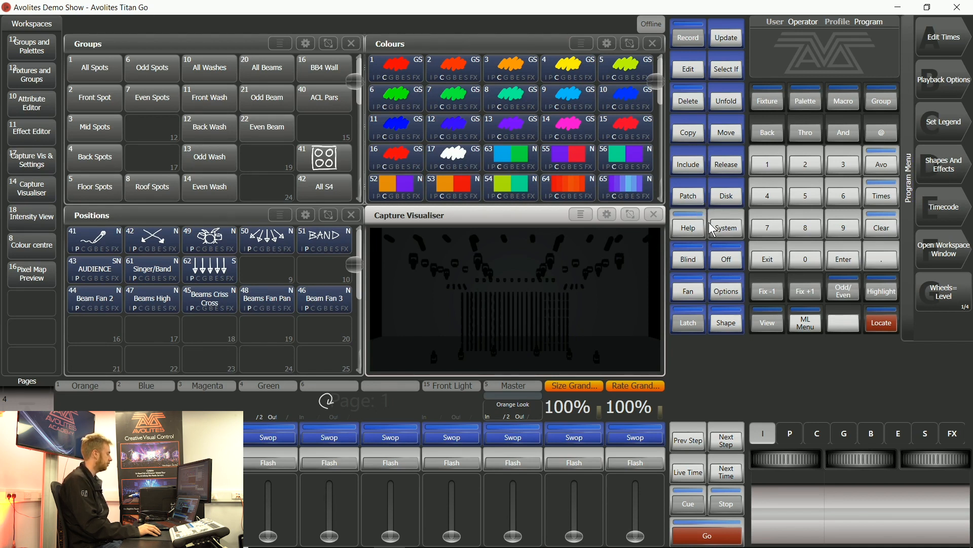
{"action": "mouse_move", "coordinate": [86, 87]}
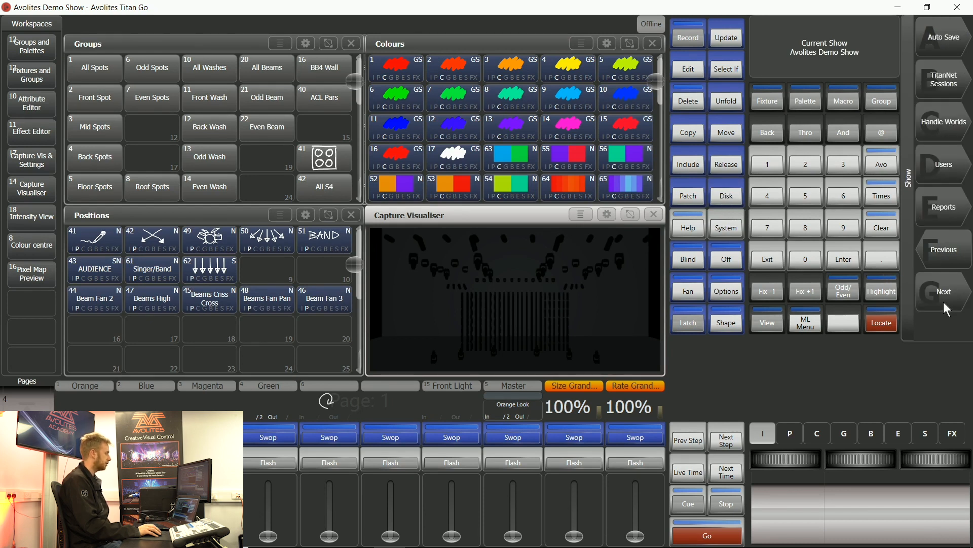
{"action": "mouse_move", "coordinate": [943, 91]}
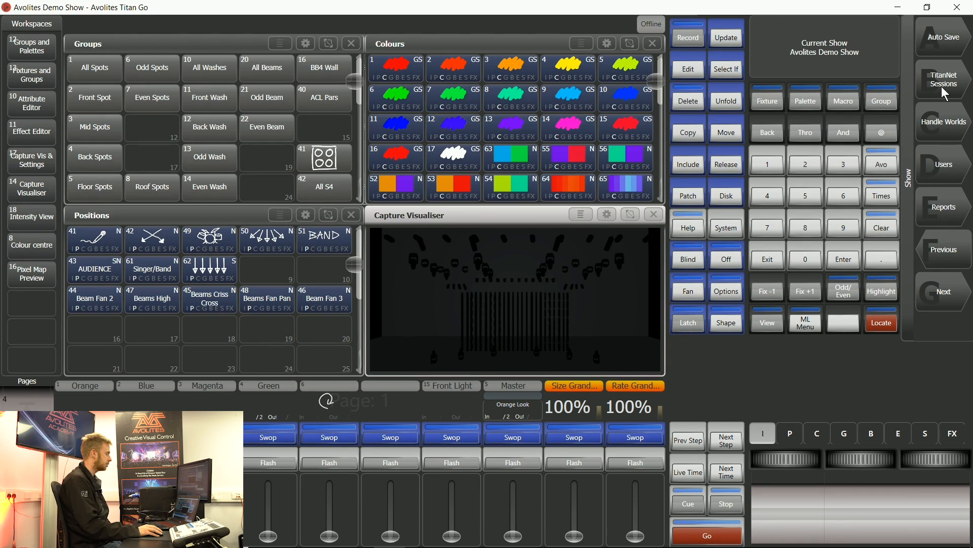
Show the TitanNet connection types: sessions view, backup, multi-user, or both.
{"action": "left_click", "coordinate": [943, 79]}
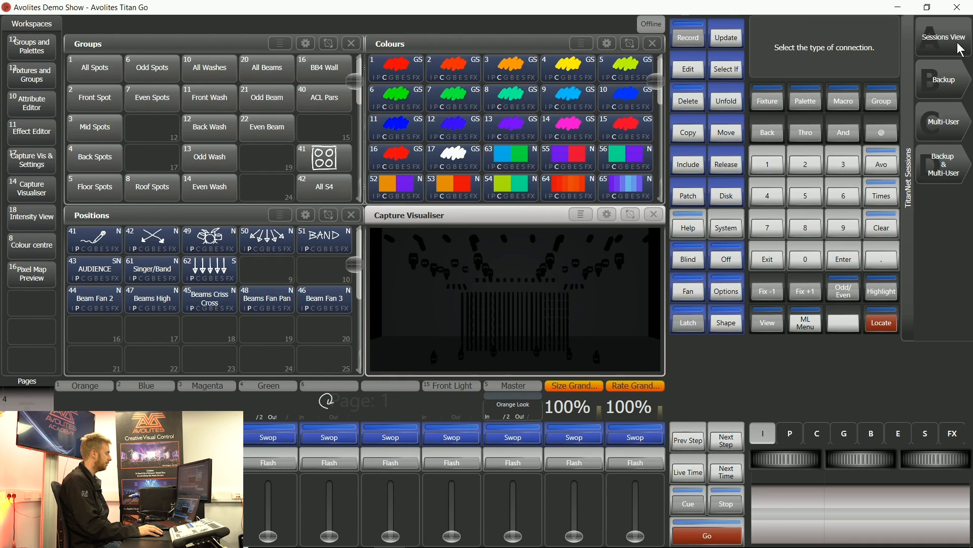
{"action": "mouse_move", "coordinate": [946, 56]}
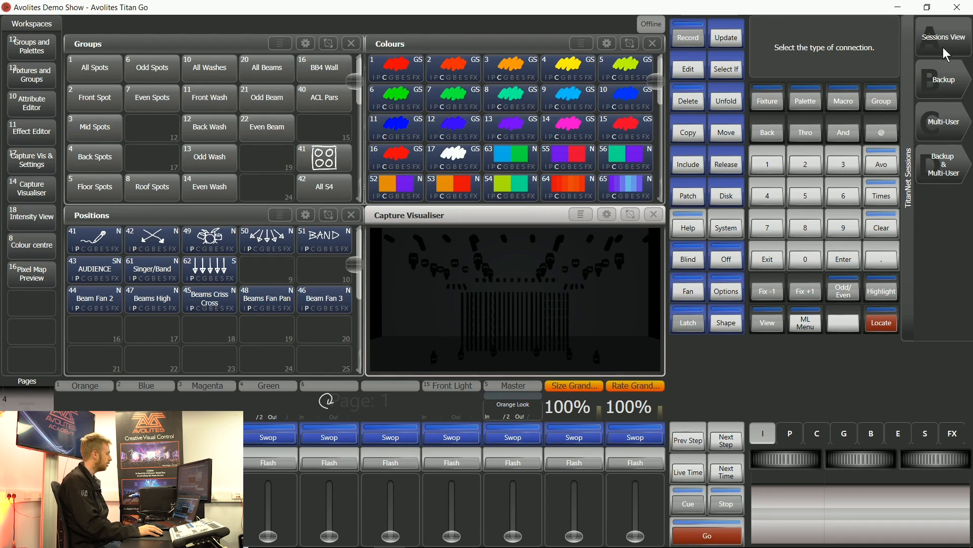
{"action": "mouse_move", "coordinate": [941, 55]}
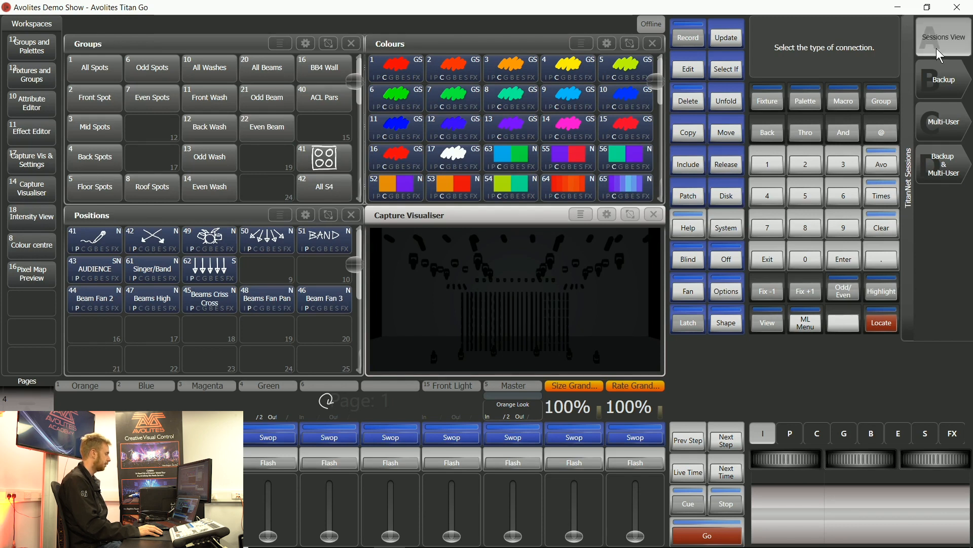
Open Titan Server Session Settings listing this console and the academy v13 session.
{"action": "left_click", "coordinate": [941, 36]}
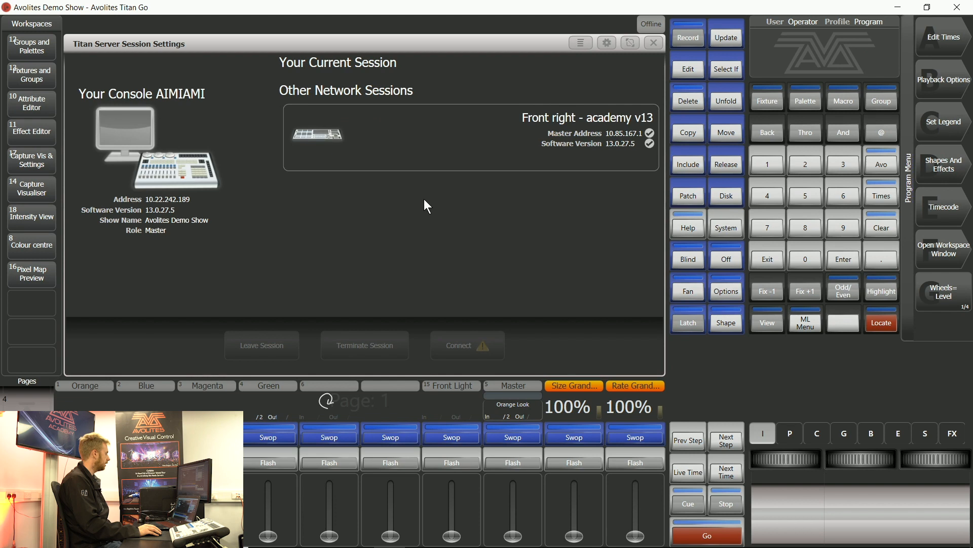
{"action": "mouse_move", "coordinate": [99, 105]}
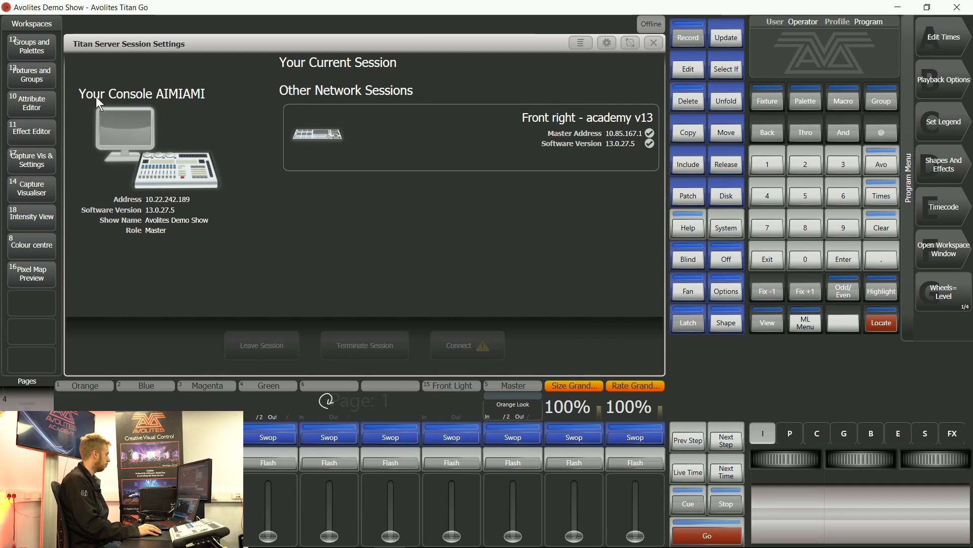
{"action": "mouse_move", "coordinate": [180, 202]}
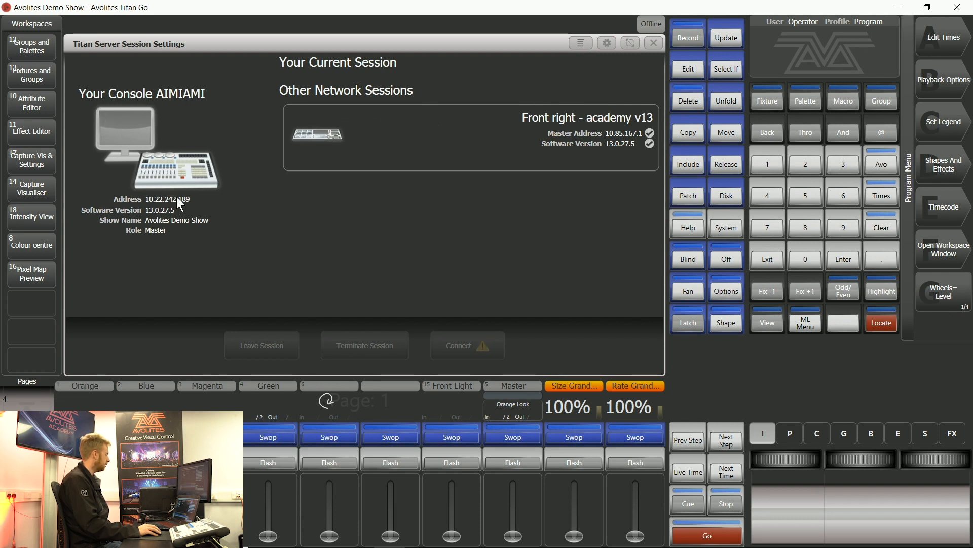
{"action": "mouse_move", "coordinate": [163, 216]}
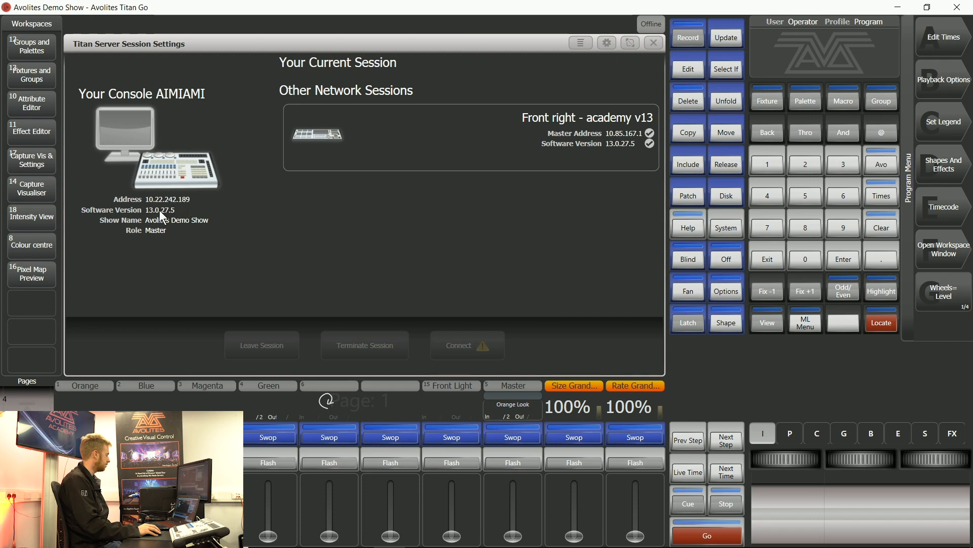
{"action": "mouse_move", "coordinate": [176, 215]}
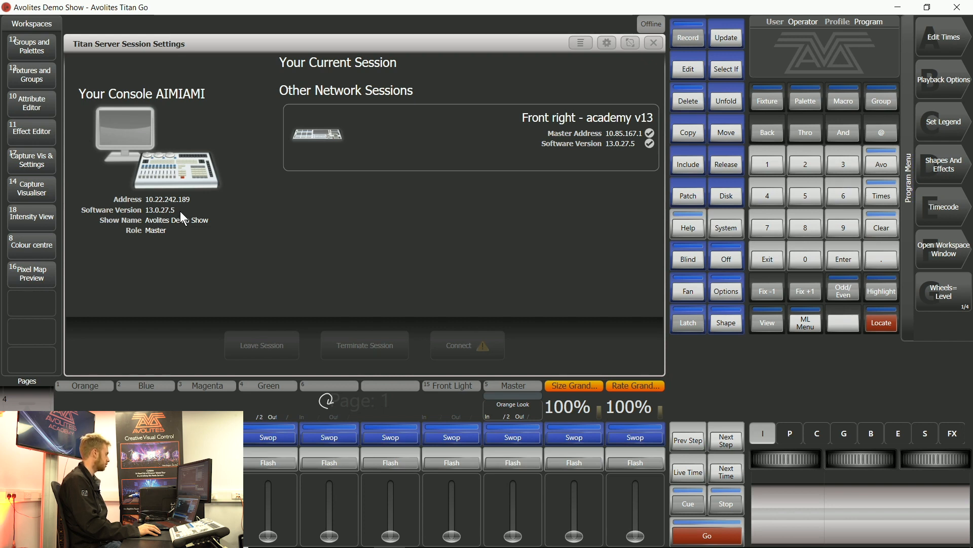
{"action": "mouse_move", "coordinate": [287, 99]}
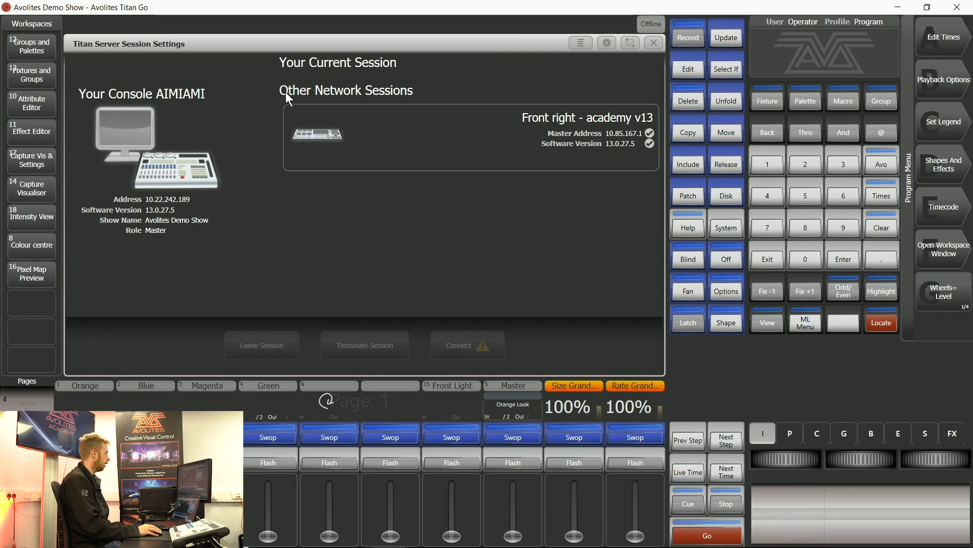
{"action": "mouse_move", "coordinate": [311, 105]}
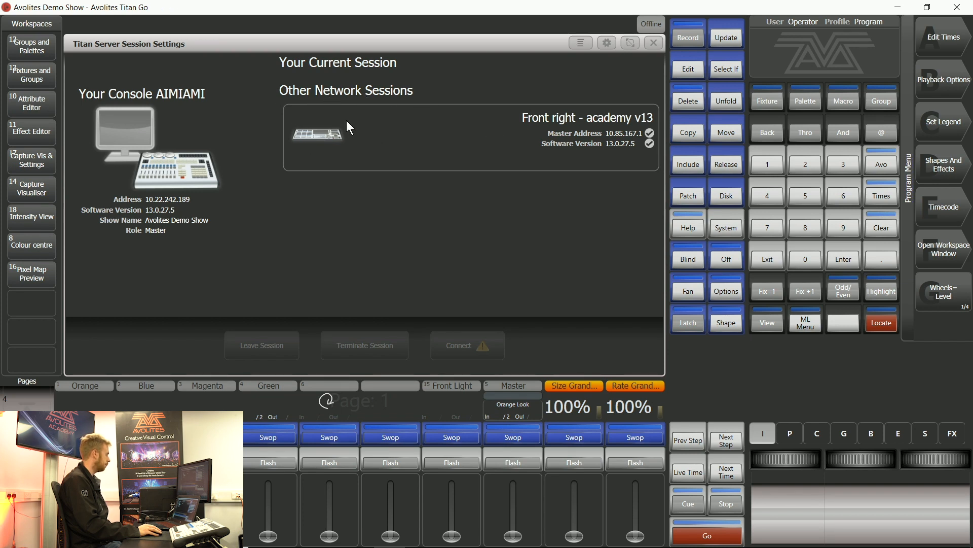
{"action": "mouse_move", "coordinate": [523, 133]}
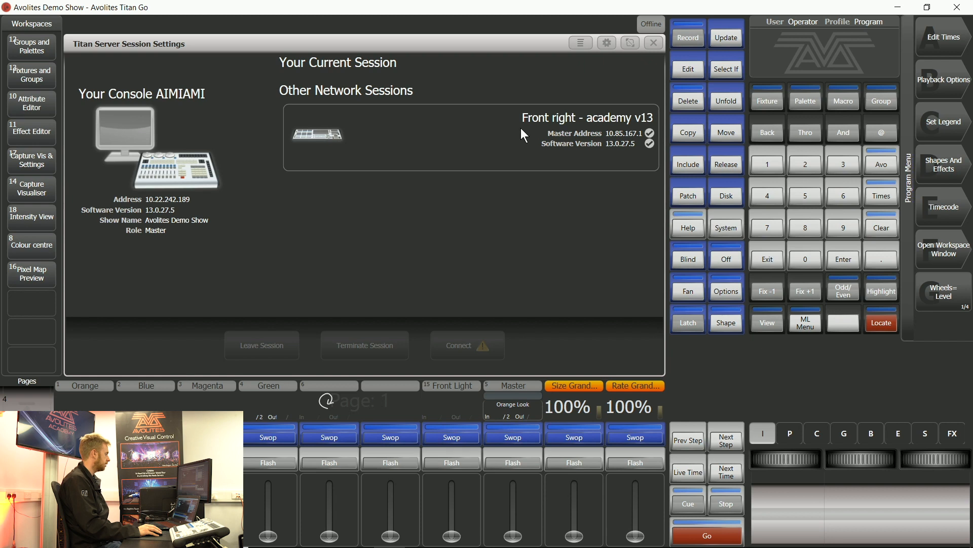
{"action": "mouse_move", "coordinate": [603, 137]}
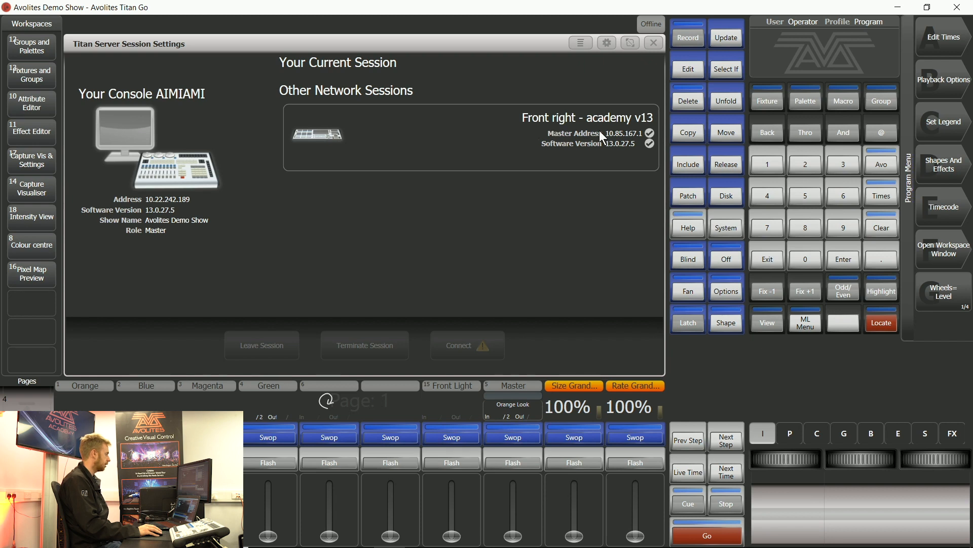
{"action": "mouse_move", "coordinate": [629, 127]}
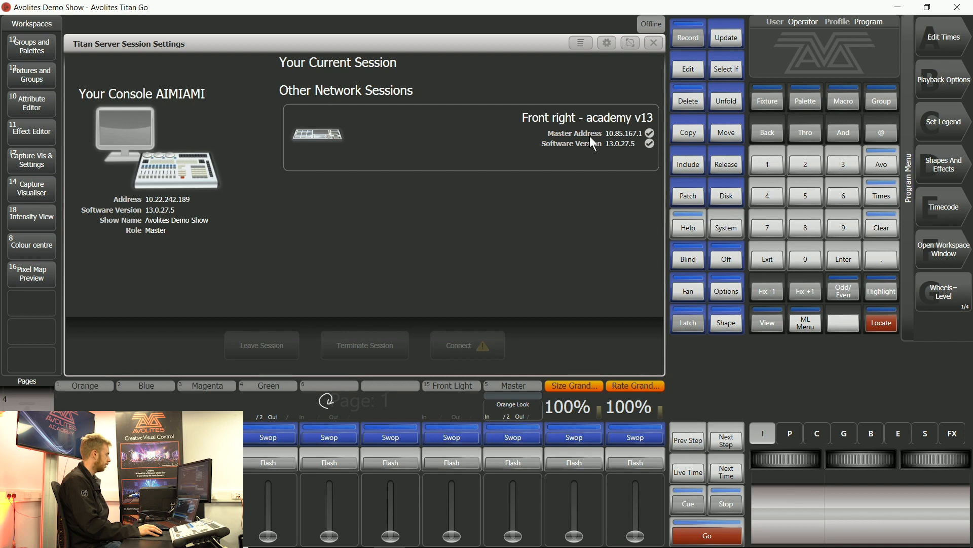
{"action": "mouse_move", "coordinate": [612, 143]}
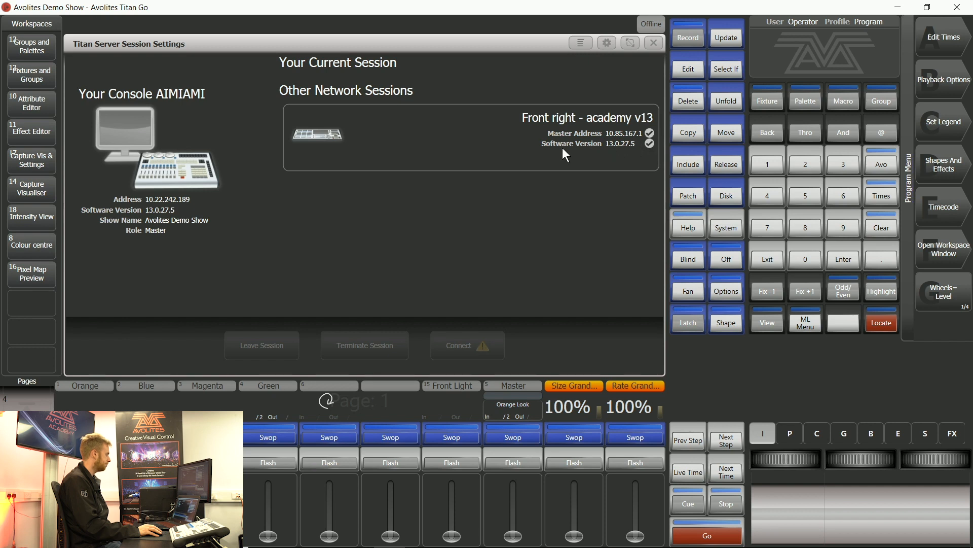
{"action": "mouse_move", "coordinate": [617, 153]}
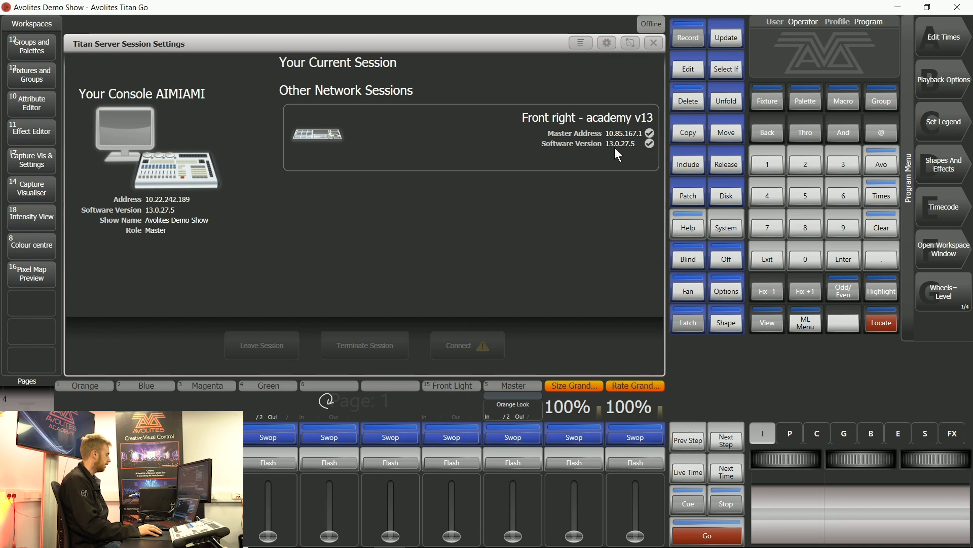
{"action": "mouse_move", "coordinate": [166, 215]}
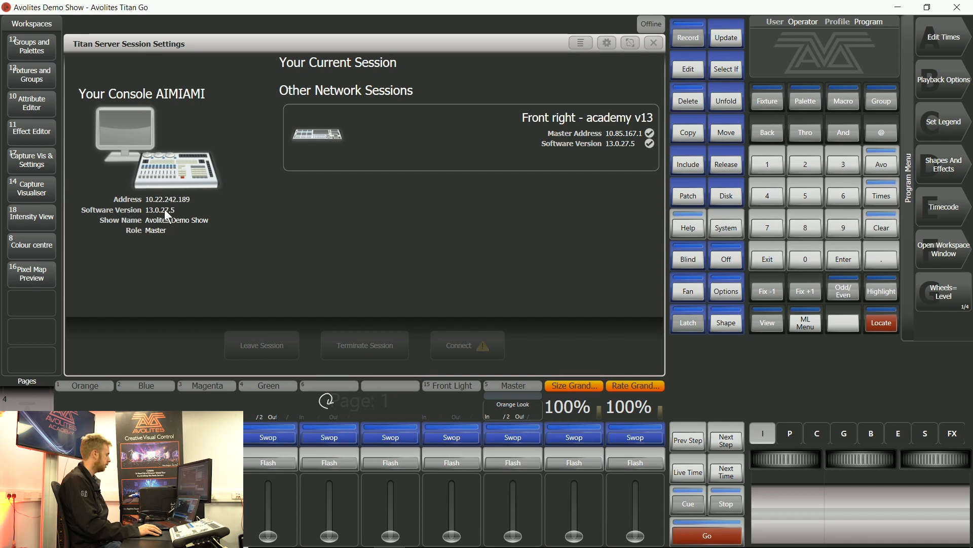
{"action": "mouse_move", "coordinate": [612, 154]}
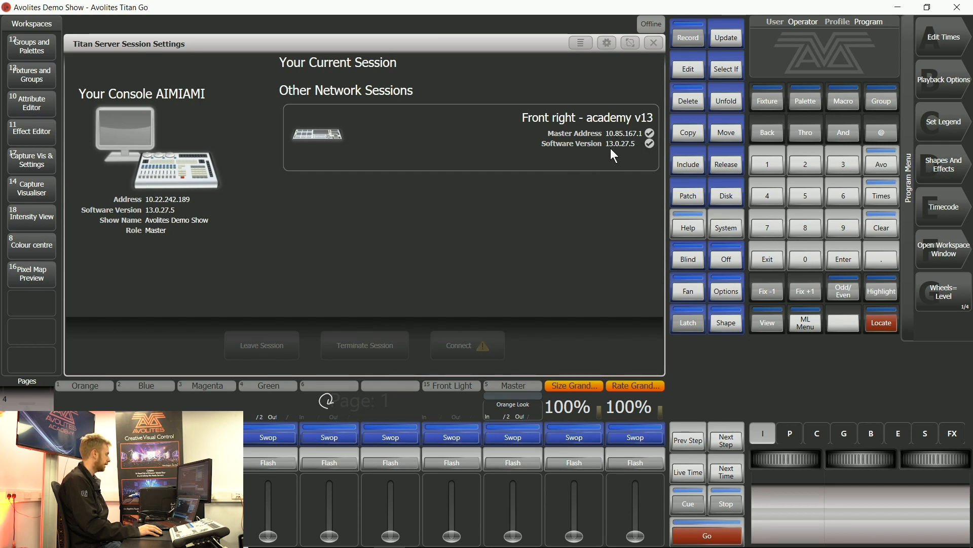
Select 'Front right - academy v13' under Other Network Sessions.
{"action": "left_click", "coordinate": [470, 137]}
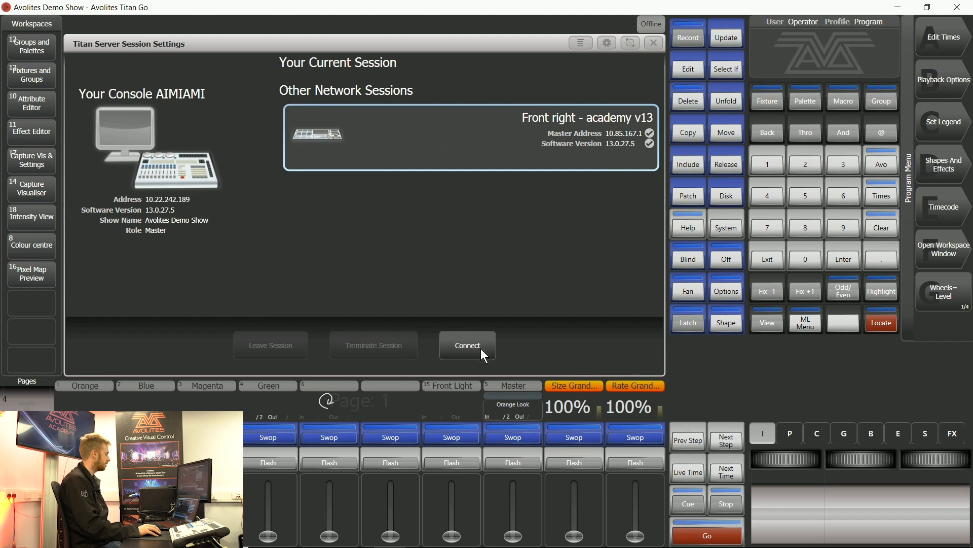
Open Session Connection Settings for the academy v13 session.
{"action": "left_click", "coordinate": [467, 346]}
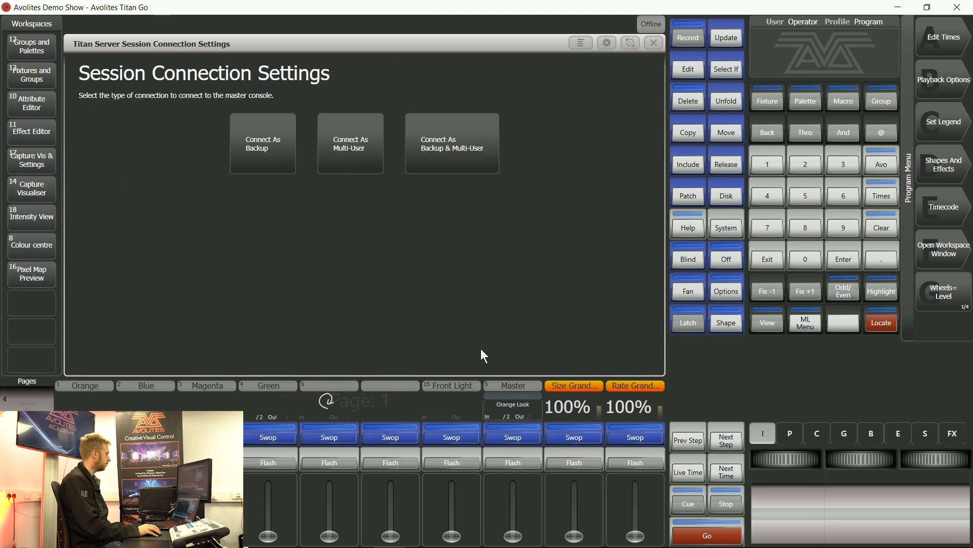
{"action": "mouse_move", "coordinate": [481, 345]}
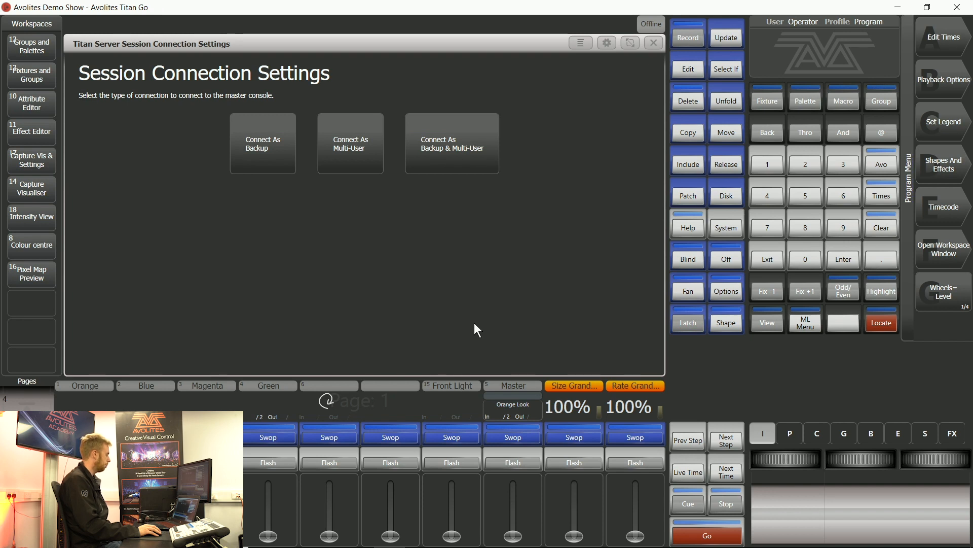
{"action": "mouse_move", "coordinate": [337, 310]}
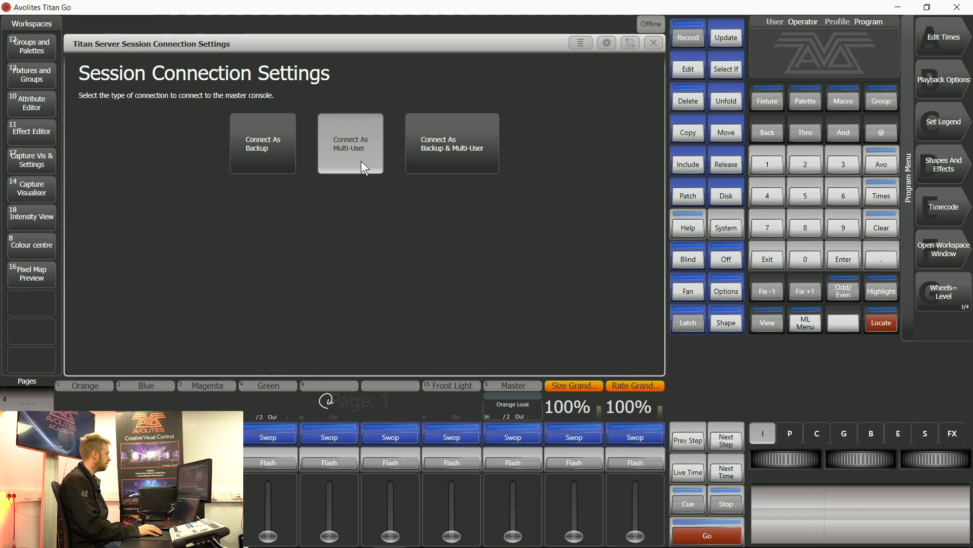
Connect to academy v13 as Multi-User, loading its groups and palettes.
{"action": "left_click", "coordinate": [350, 143]}
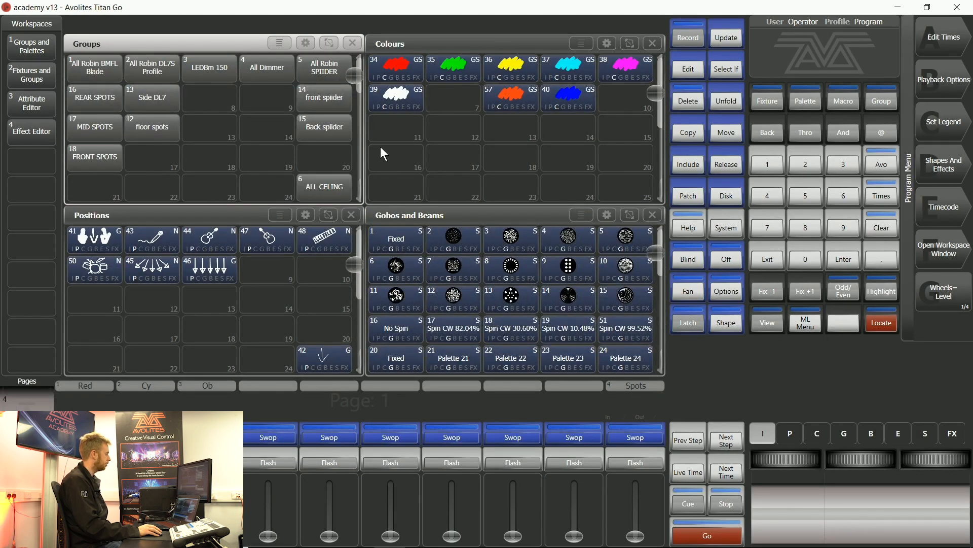
{"action": "mouse_move", "coordinate": [535, 122]}
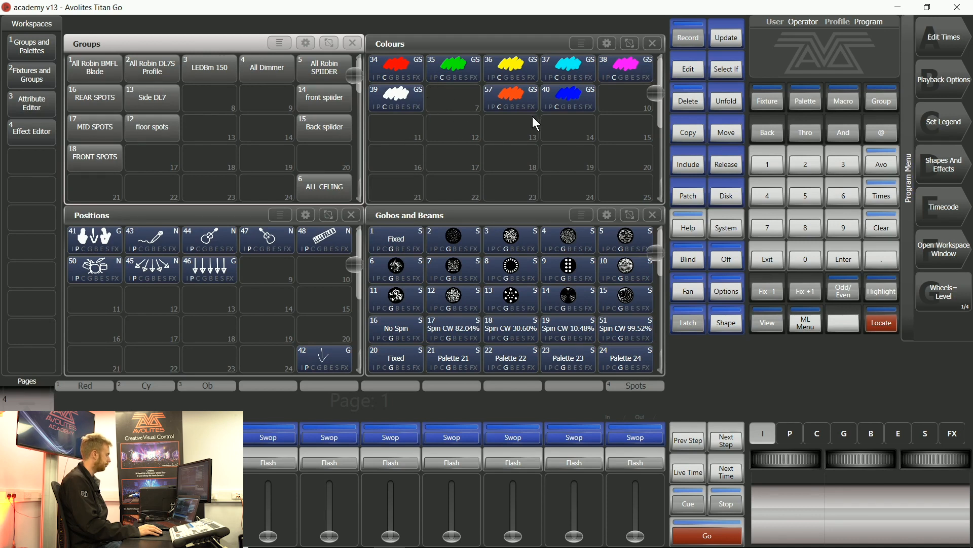
{"action": "mouse_move", "coordinate": [503, 137]}
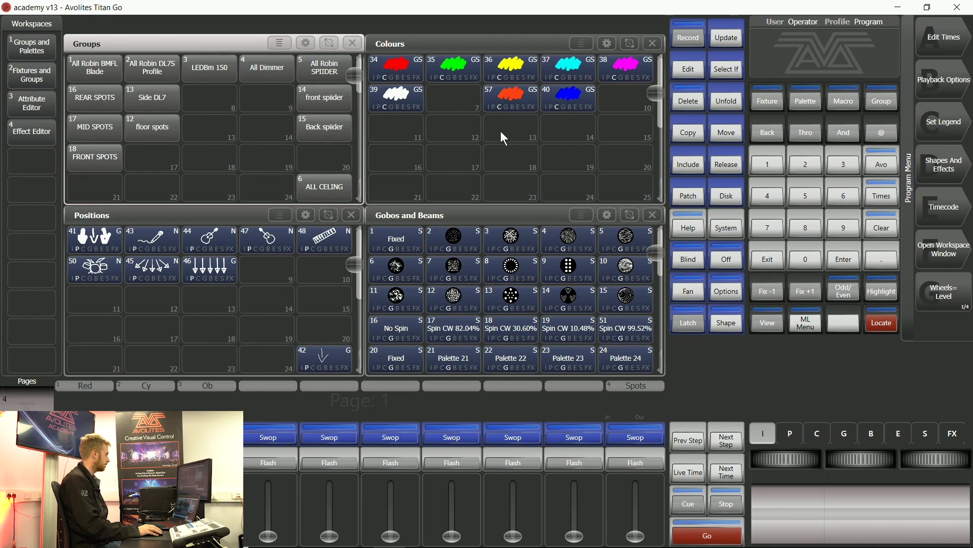
{"action": "mouse_move", "coordinate": [503, 216]}
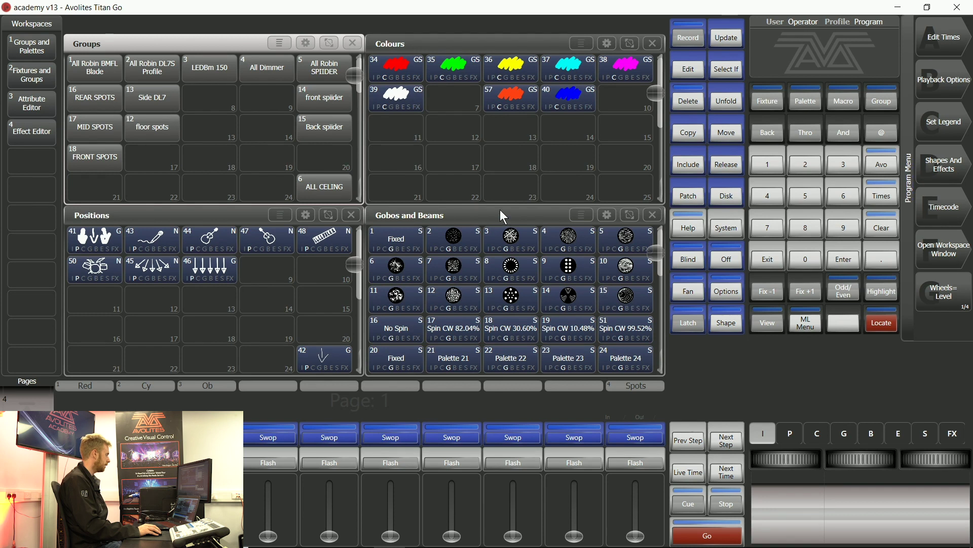
{"action": "mouse_move", "coordinate": [555, 242]}
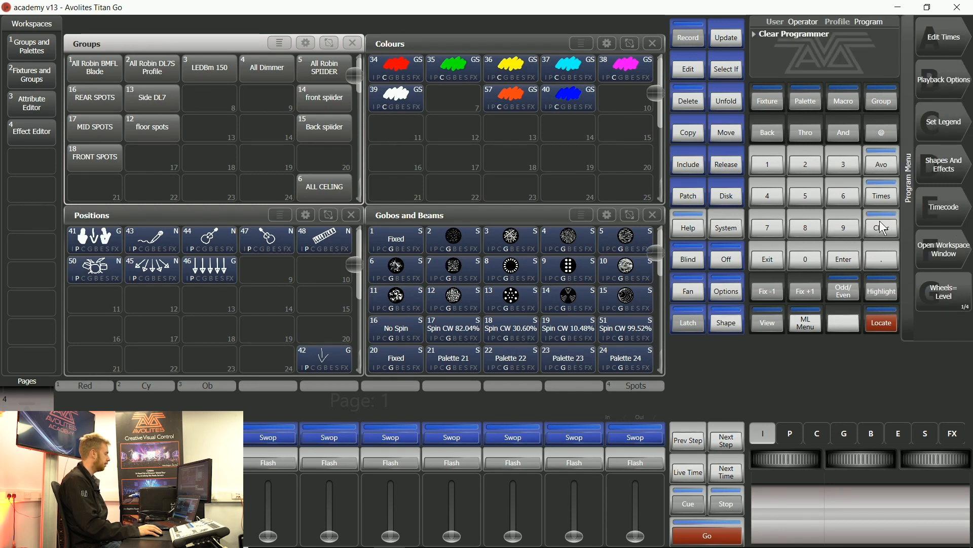
Clear the programmer, then select and locate the All Robin BMFL Blade fixtures.
{"action": "left_click", "coordinate": [880, 227]}
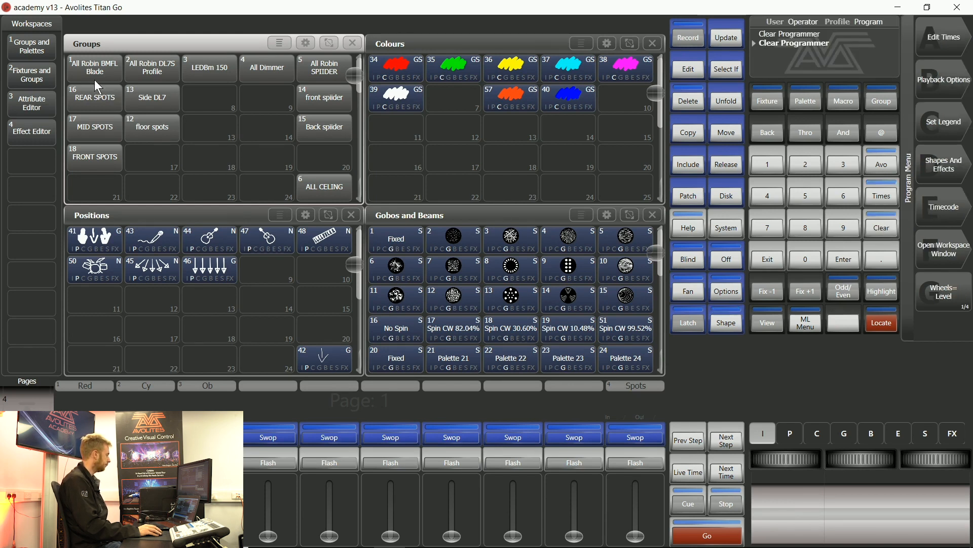
{"action": "left_click", "coordinate": [94, 67]}
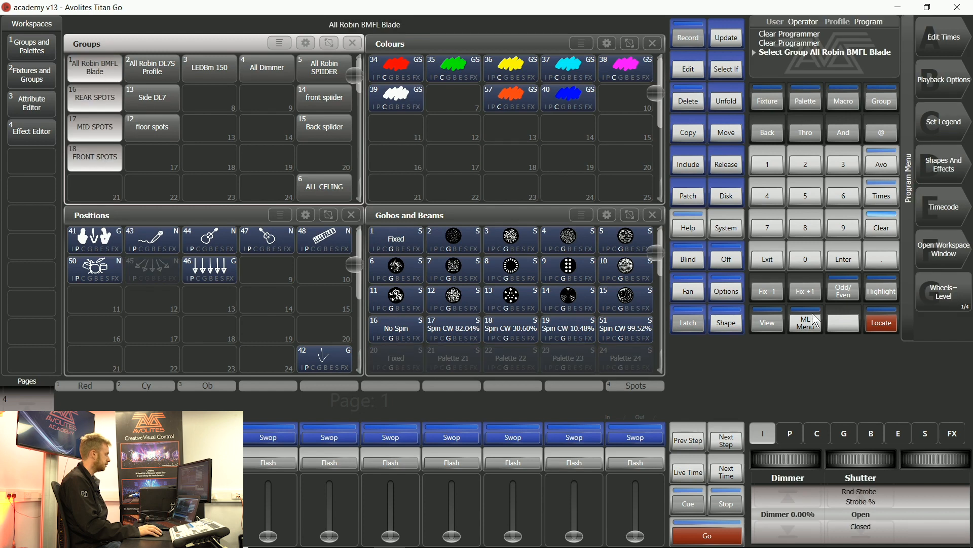
{"action": "left_click", "coordinate": [880, 323]}
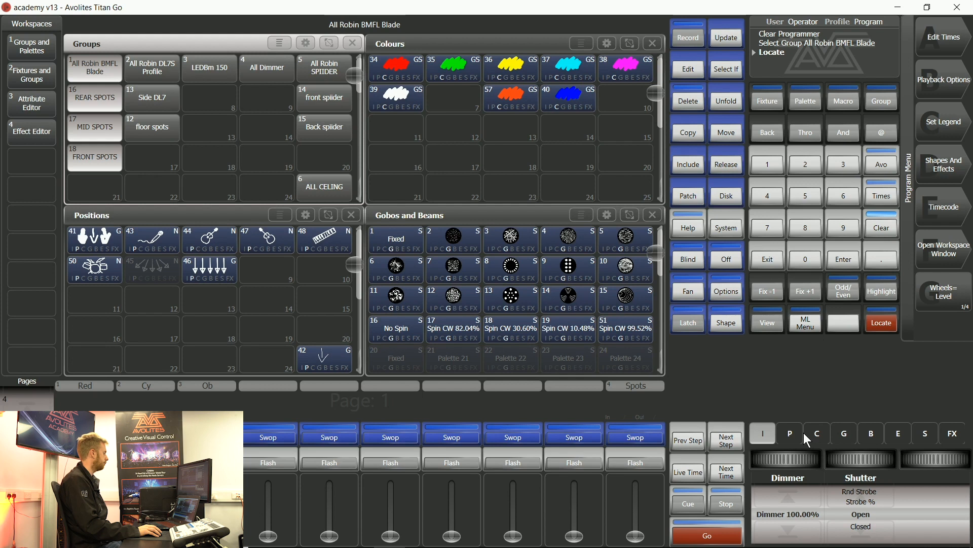
{"action": "mouse_move", "coordinate": [785, 456]}
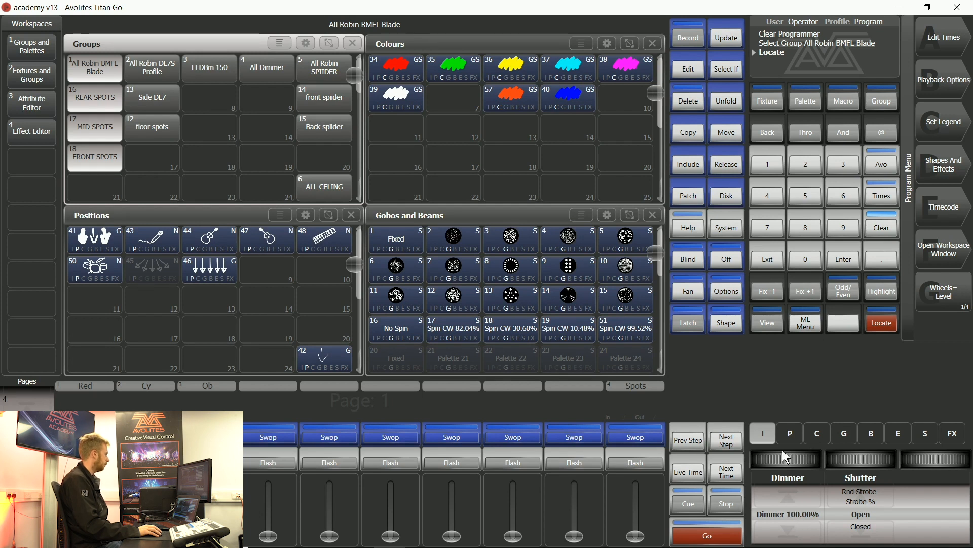
{"action": "left_click", "coordinate": [880, 227]}
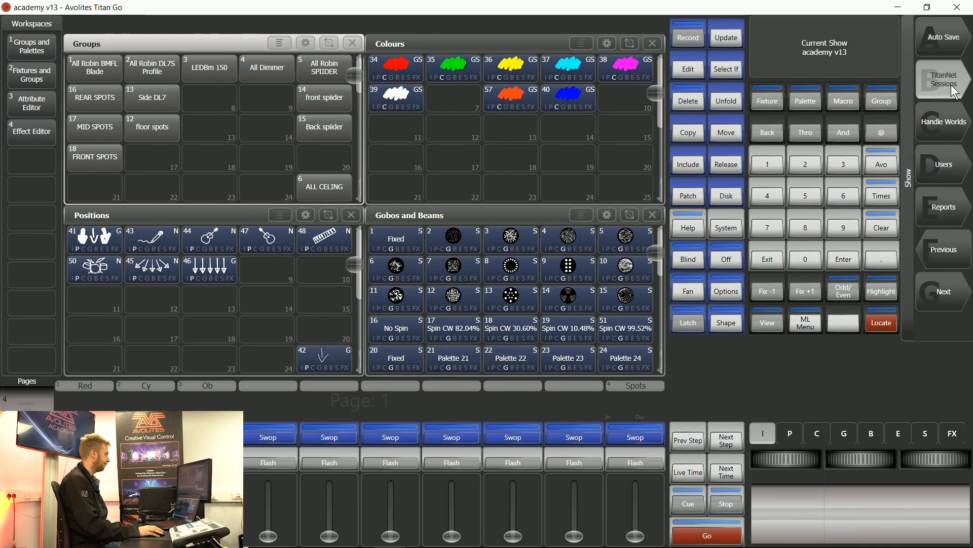
Leave the academy v13 session, returning to the offline Avolites Demo Show.
{"action": "left_click", "coordinate": [943, 80]}
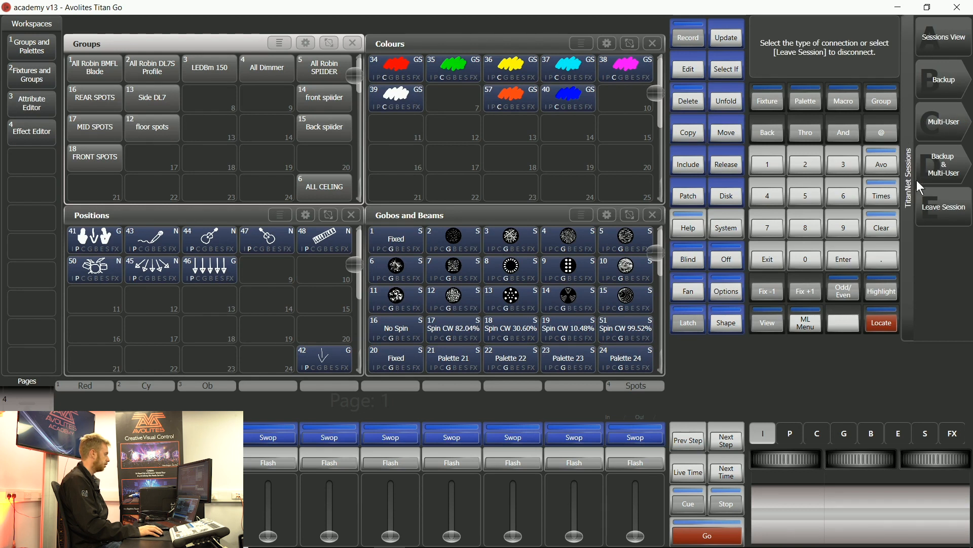
{"action": "mouse_move", "coordinate": [944, 221]}
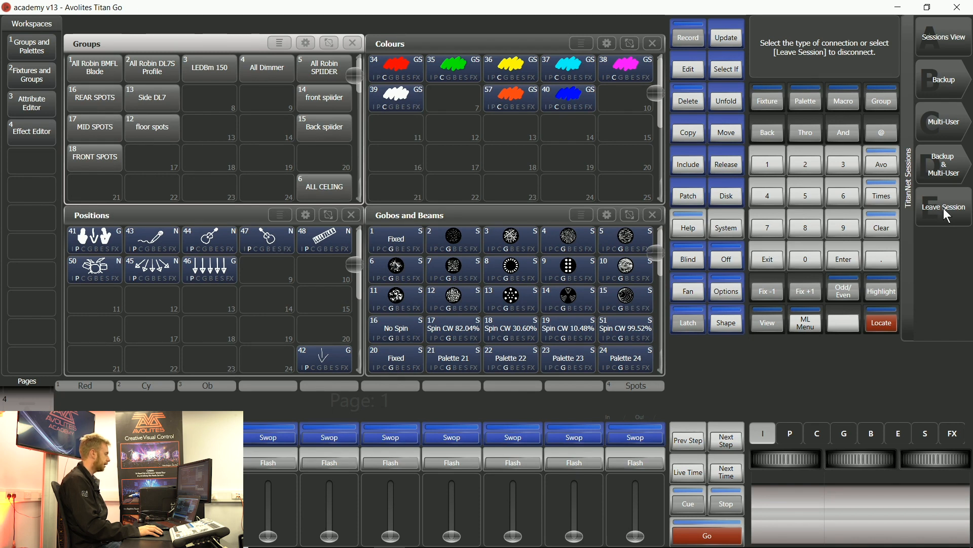
{"action": "mouse_move", "coordinate": [952, 219]}
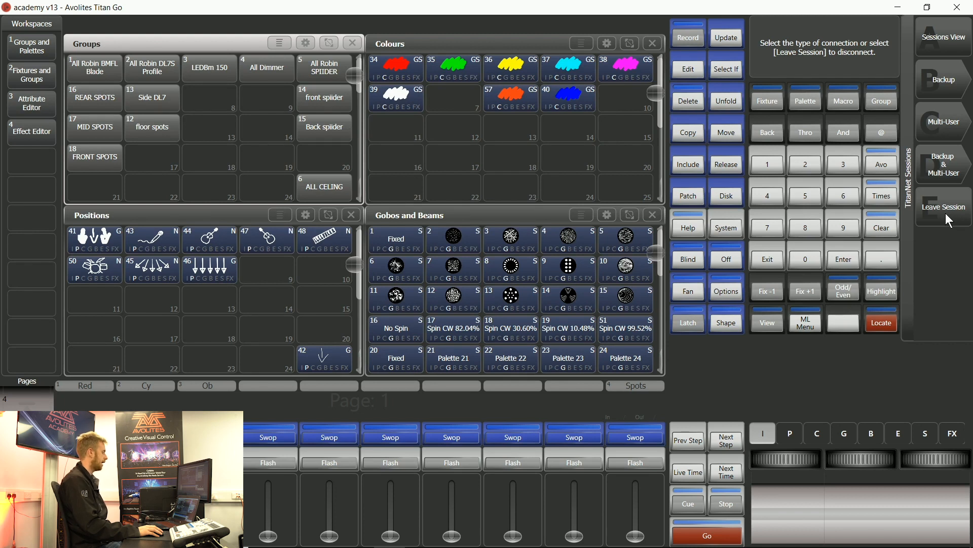
{"action": "left_click", "coordinate": [943, 207]}
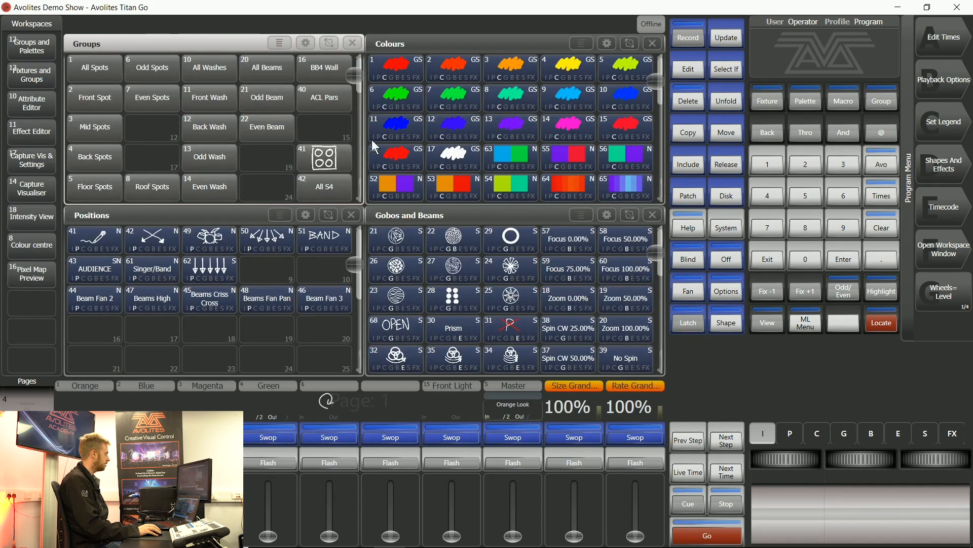
{"action": "mouse_move", "coordinate": [497, 202]}
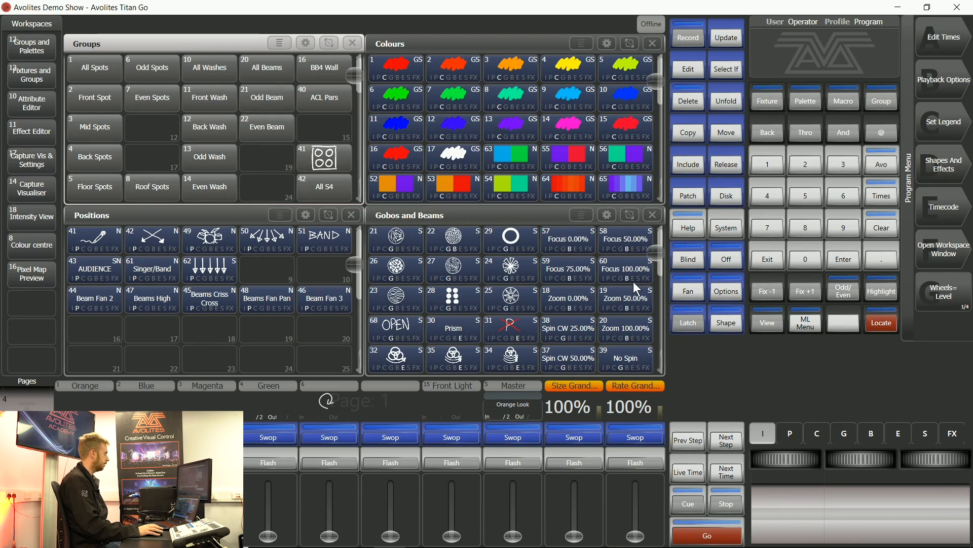
{"action": "mouse_move", "coordinate": [865, 208]}
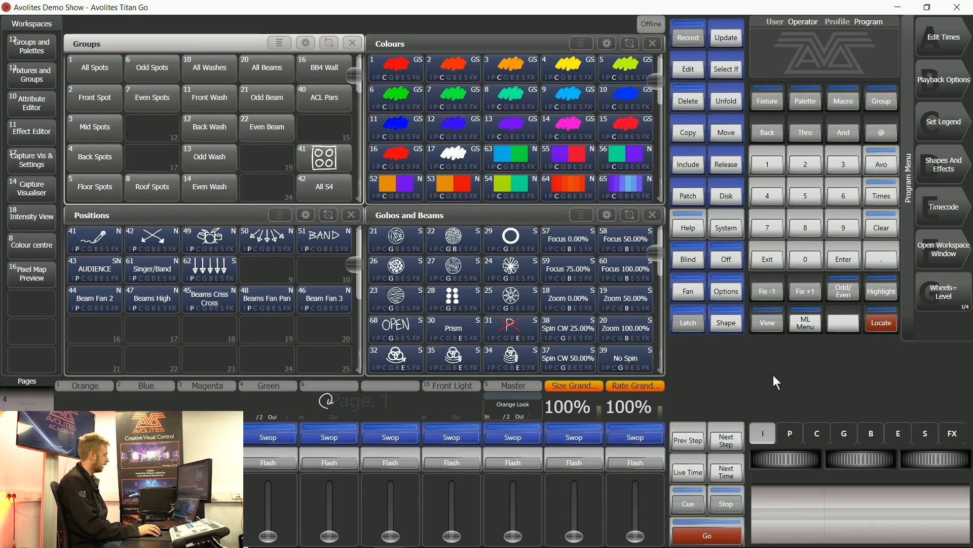
{"action": "mouse_move", "coordinate": [711, 302]}
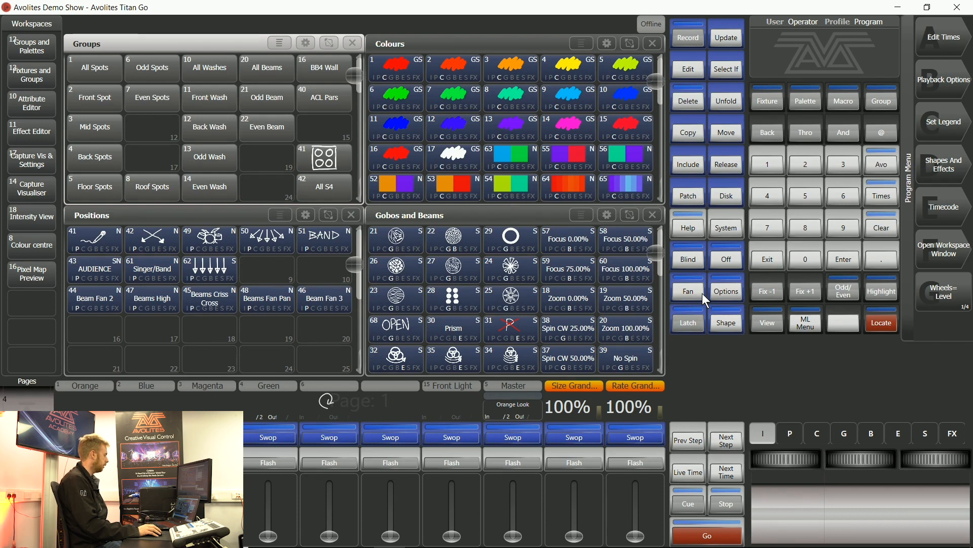
{"action": "mouse_move", "coordinate": [651, 318]}
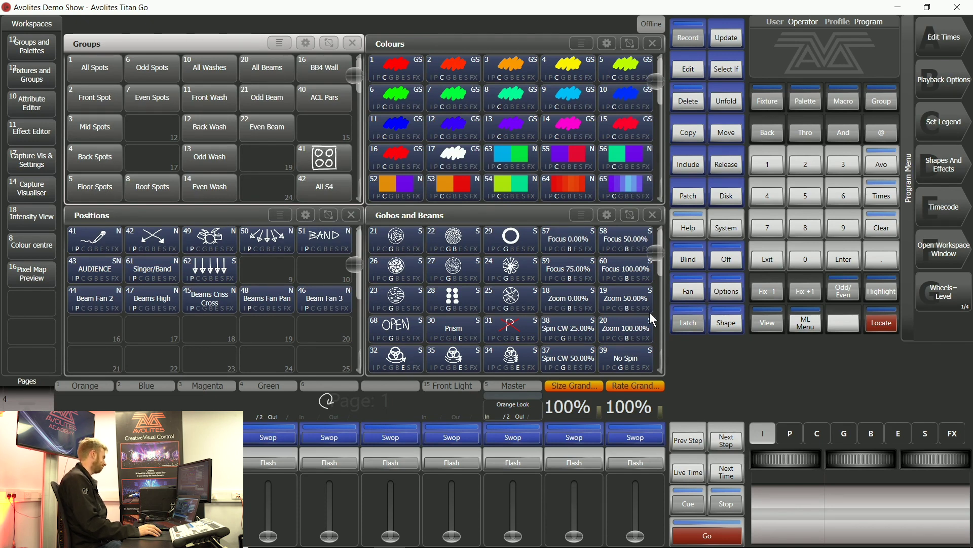